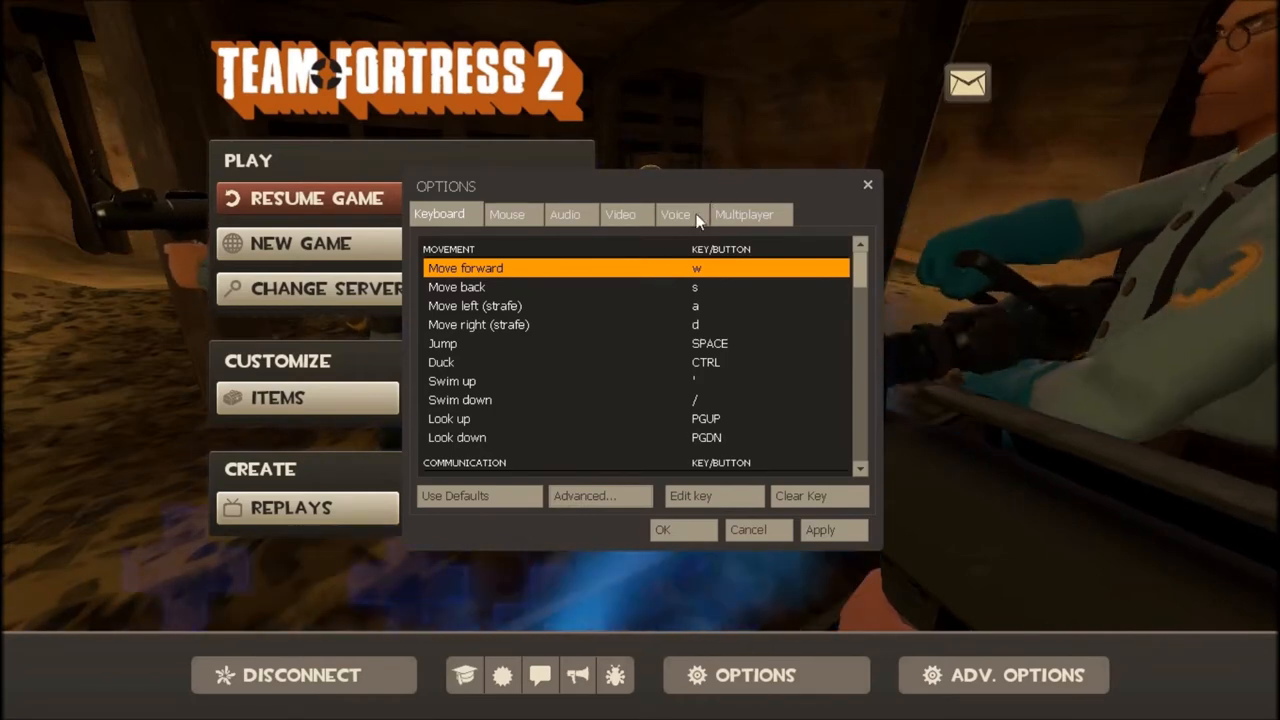
# Glance at the Voice settings, close Options and resume the match
pyautogui.click(676, 214)
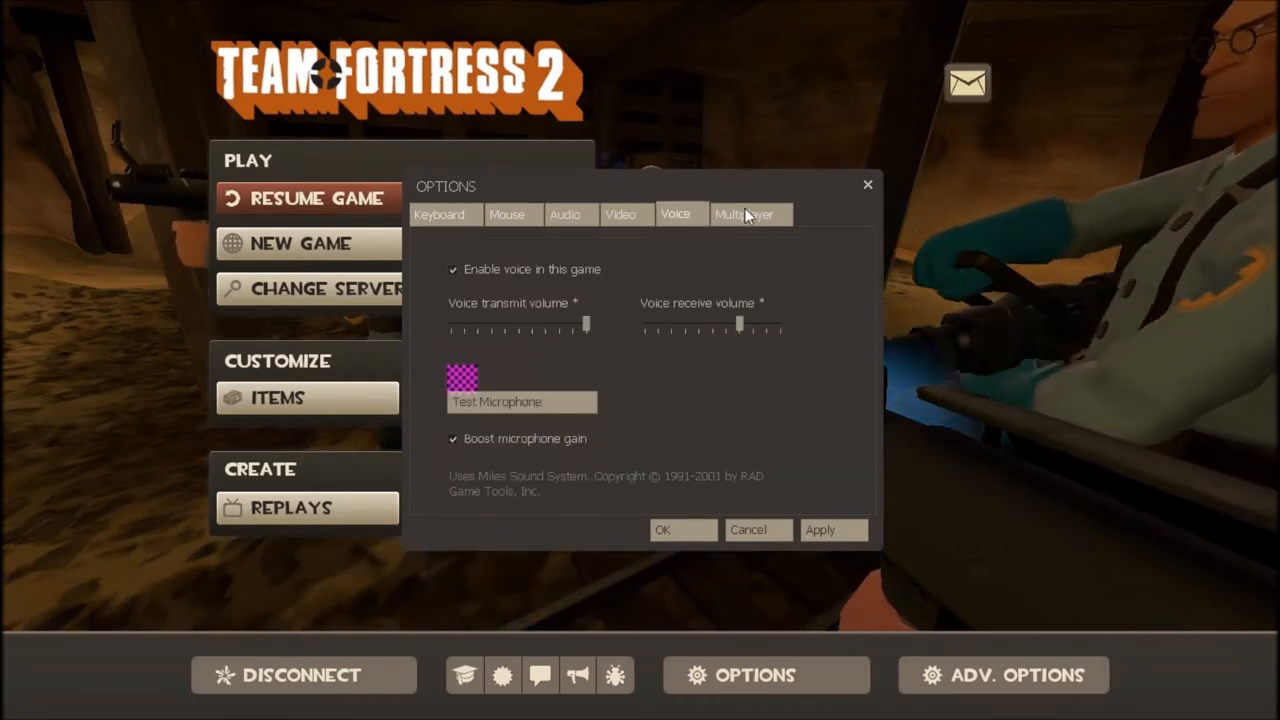
pyautogui.click(750, 212)
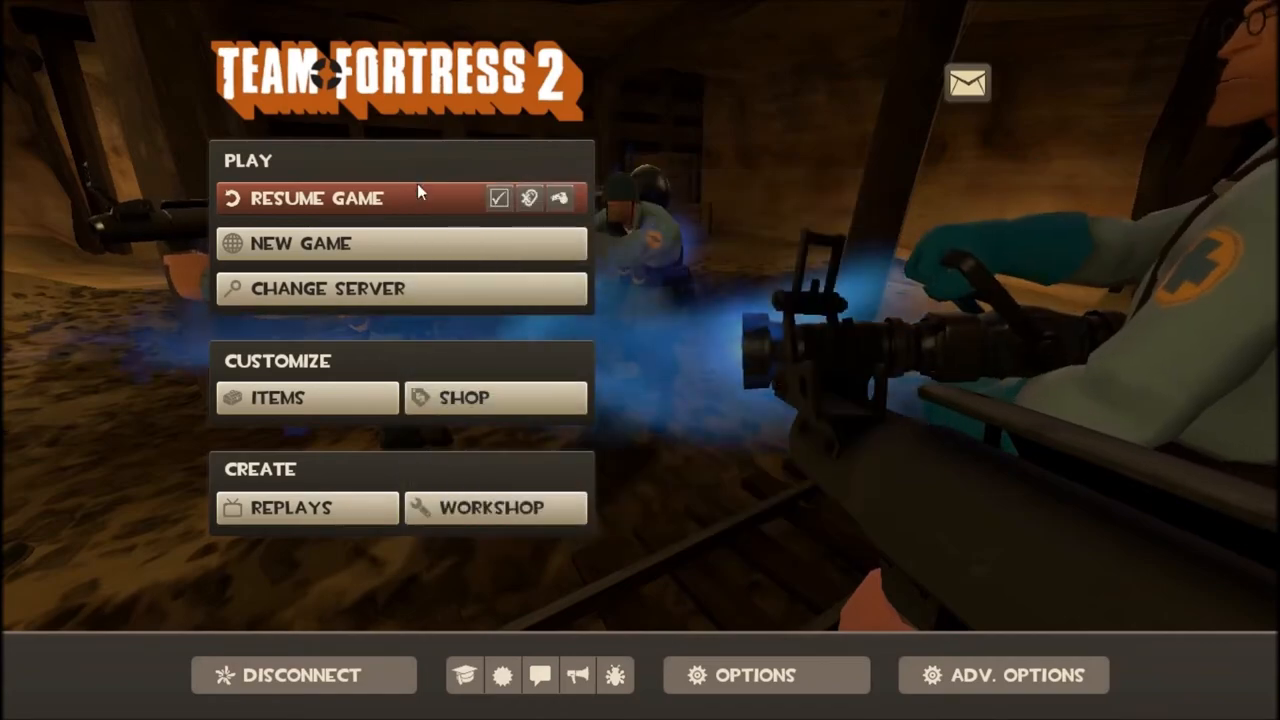
pyautogui.click(312, 198)
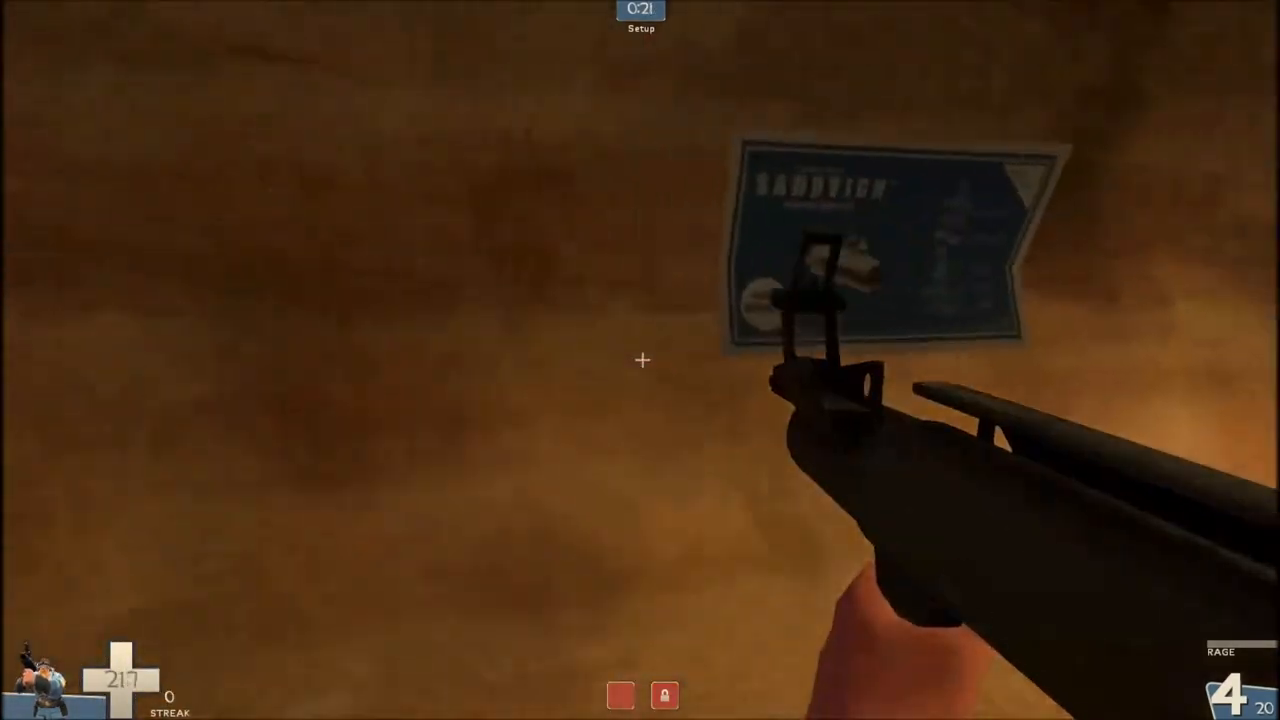
# From the pause menu, reach the Multiplayer settings and the Import Spray file browser
pyautogui.press('Escape')
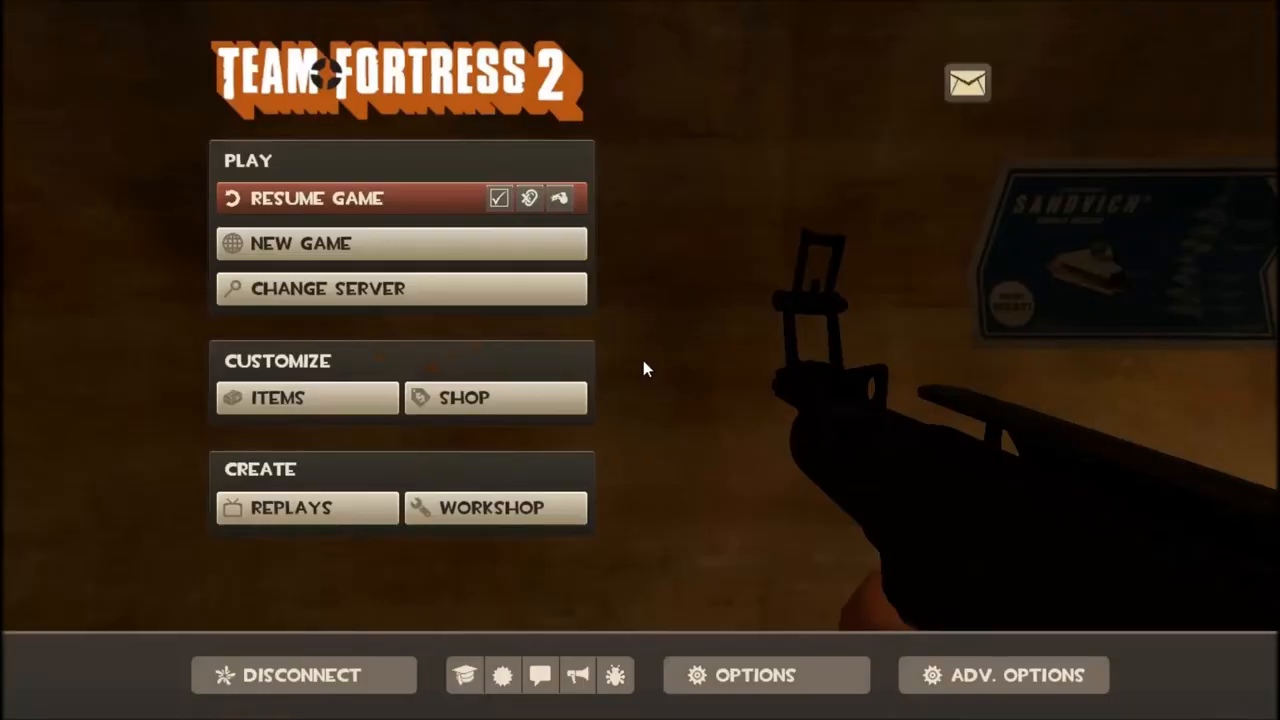
pyautogui.click(764, 674)
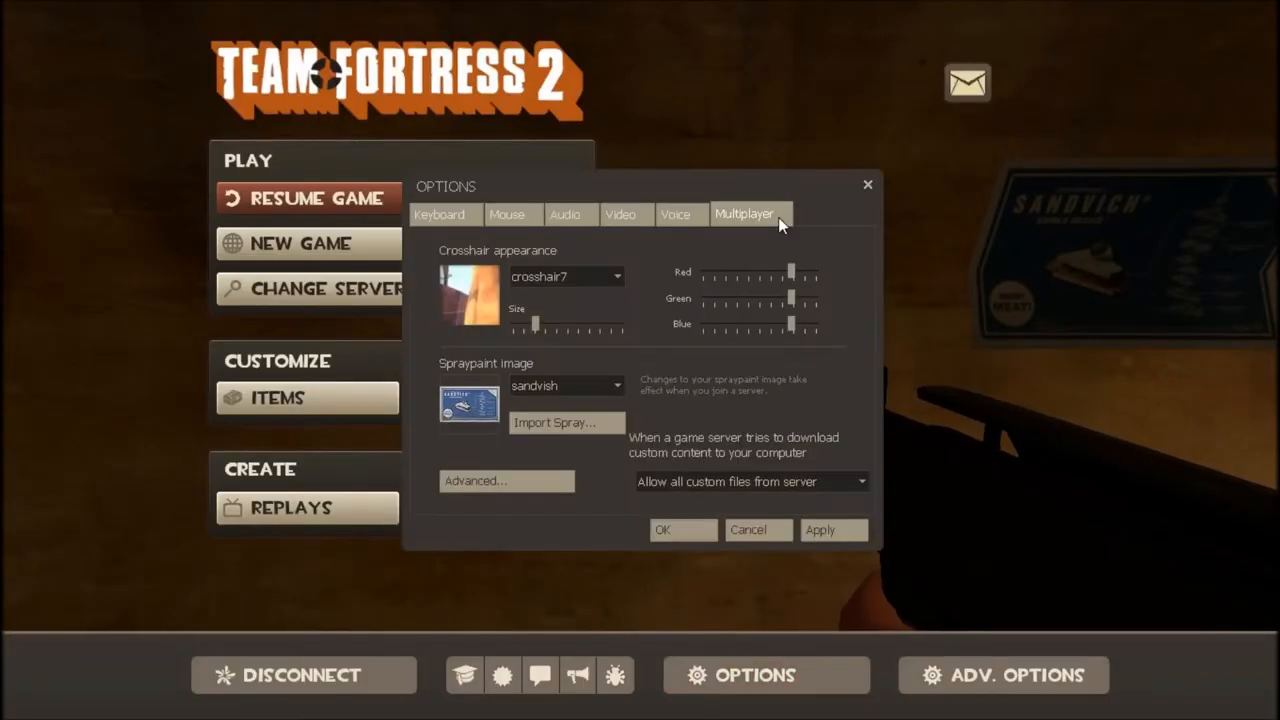
pyautogui.click(566, 422)
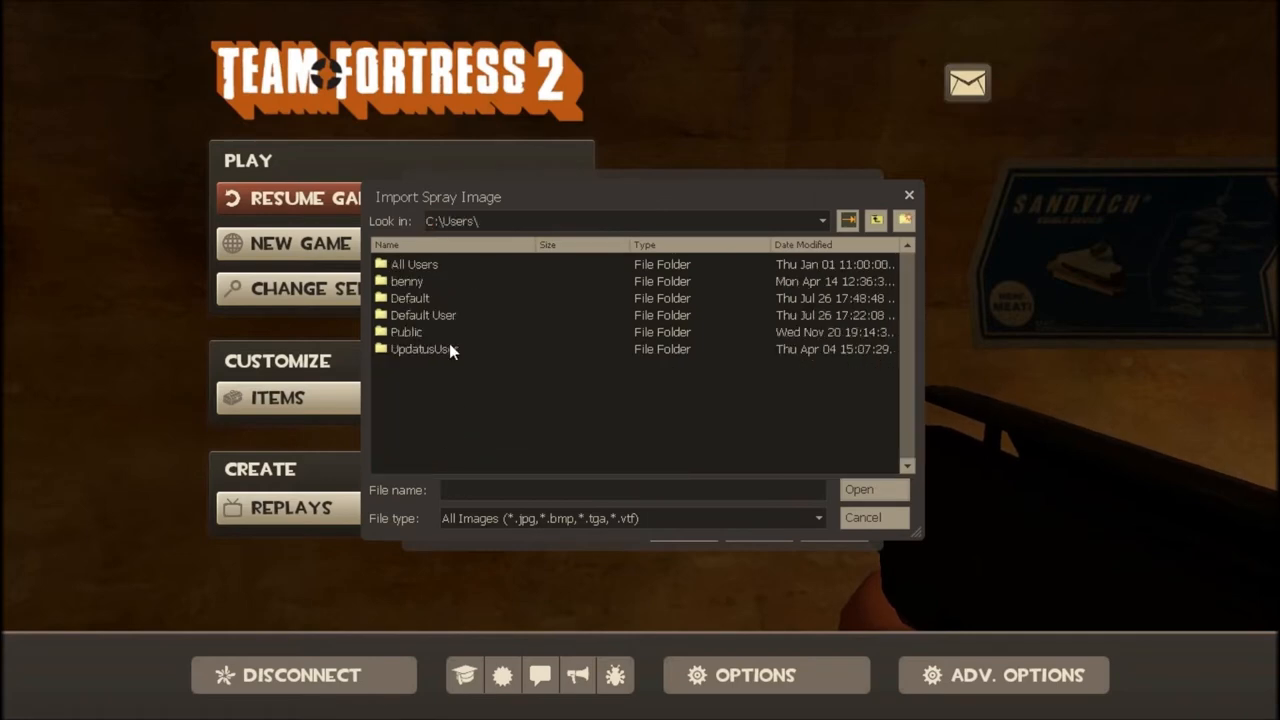
# Browse into the personal user folder toward the custom spray image to import
pyautogui.doubleClick(406, 280)
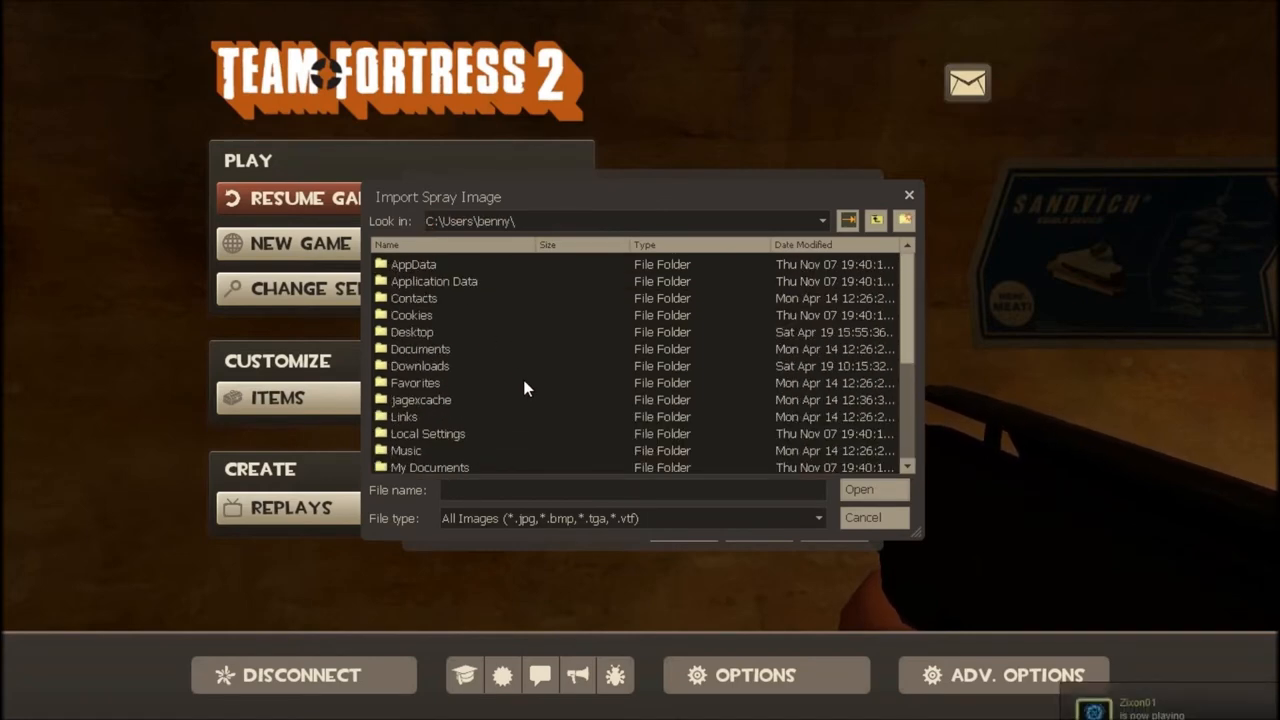
pyautogui.doubleClick(412, 332)
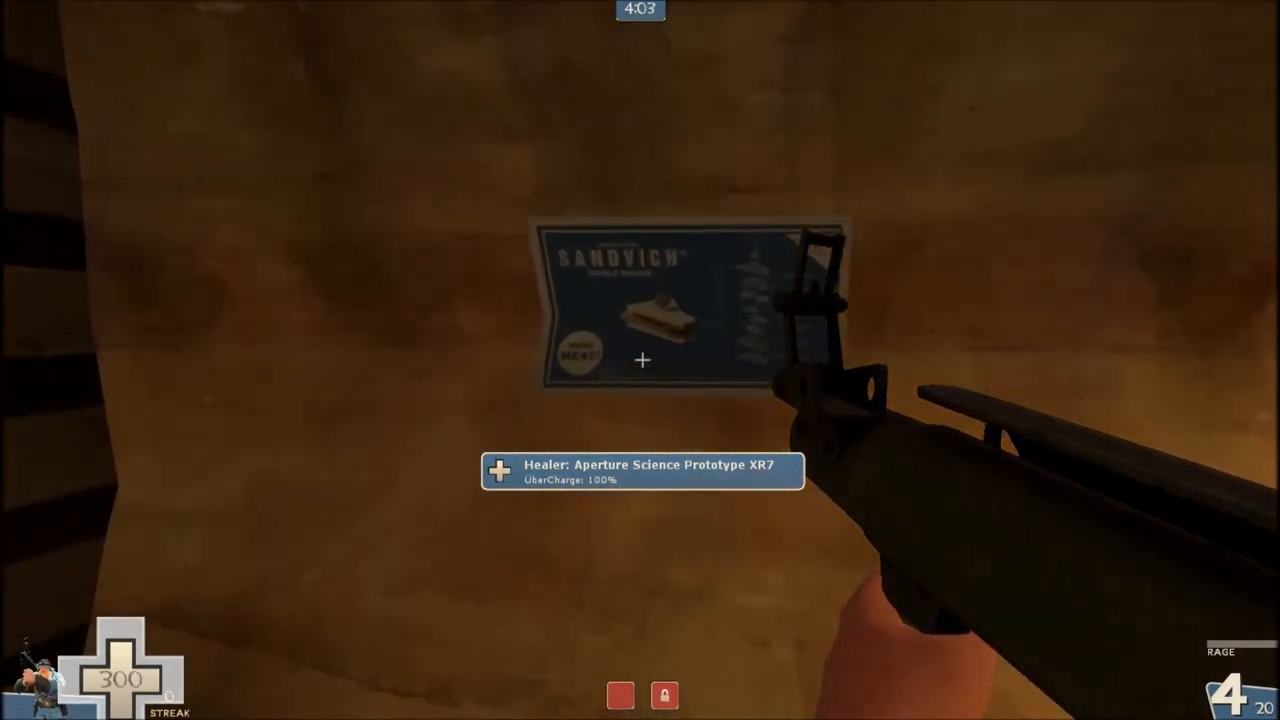
# Pause again and reopen the Import Spray browser, the custom spray now set in Multiplayer
pyautogui.press('Escape')
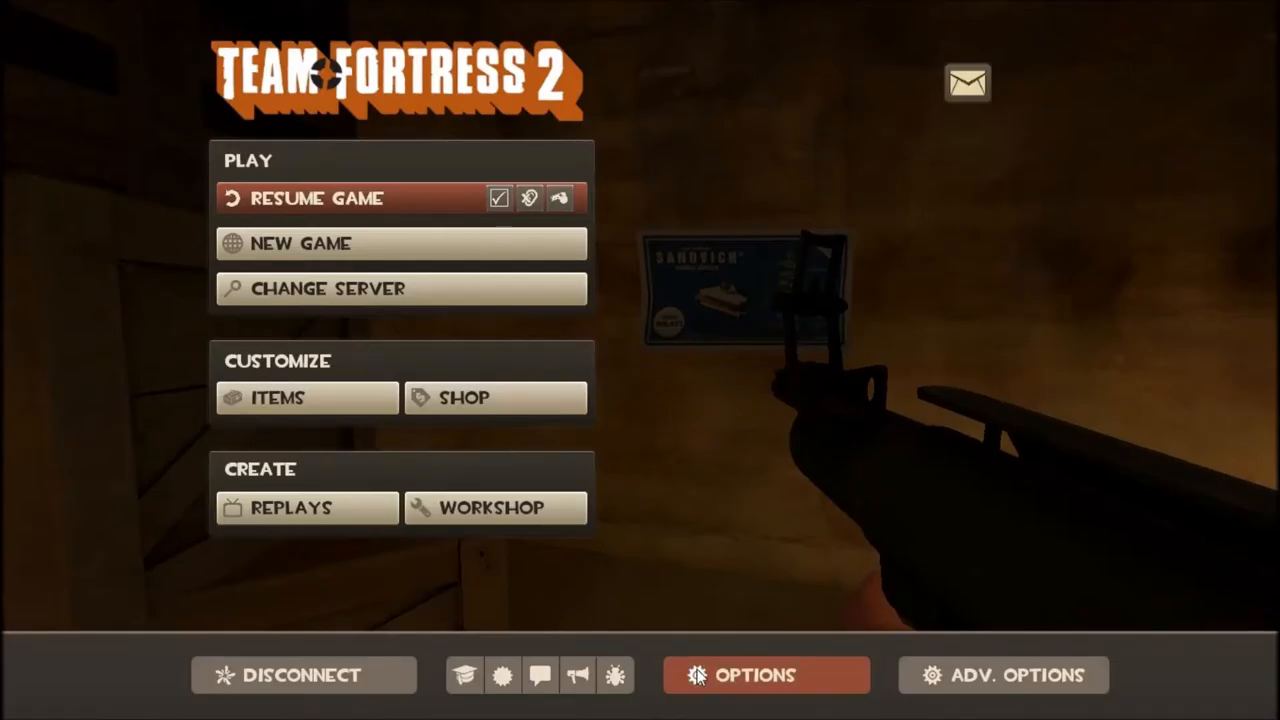
pyautogui.click(766, 674)
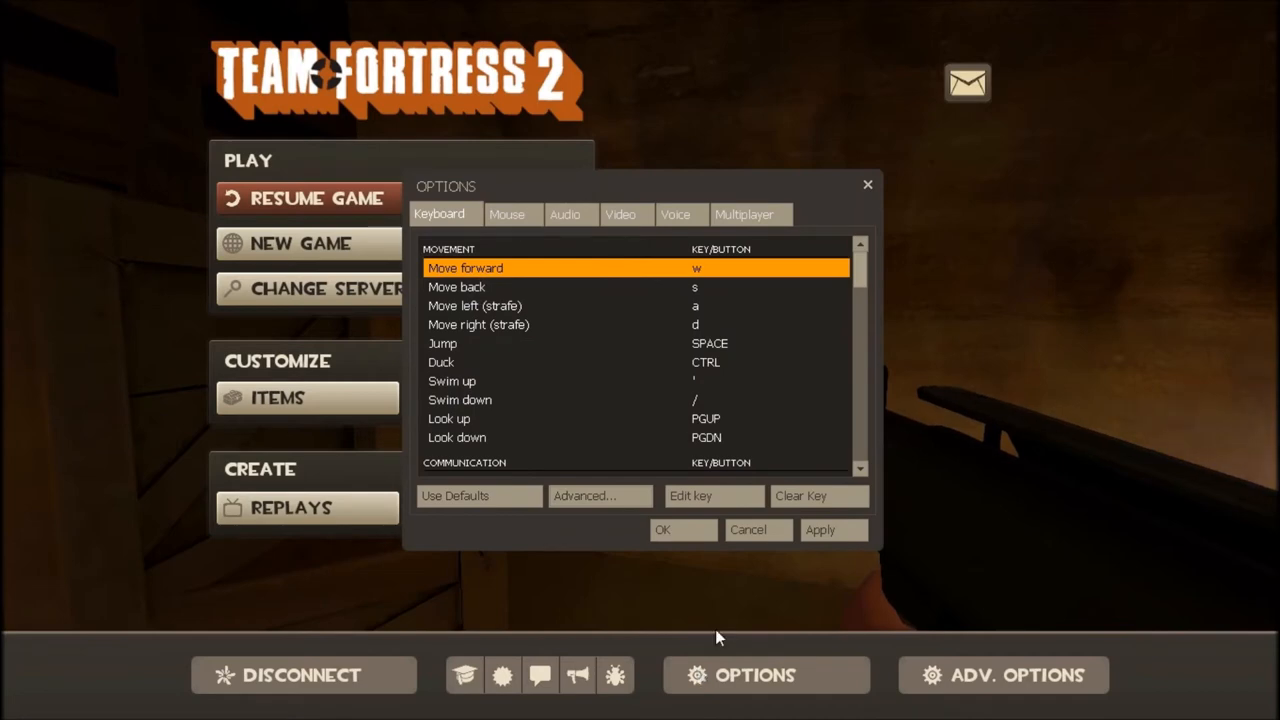
pyautogui.click(744, 214)
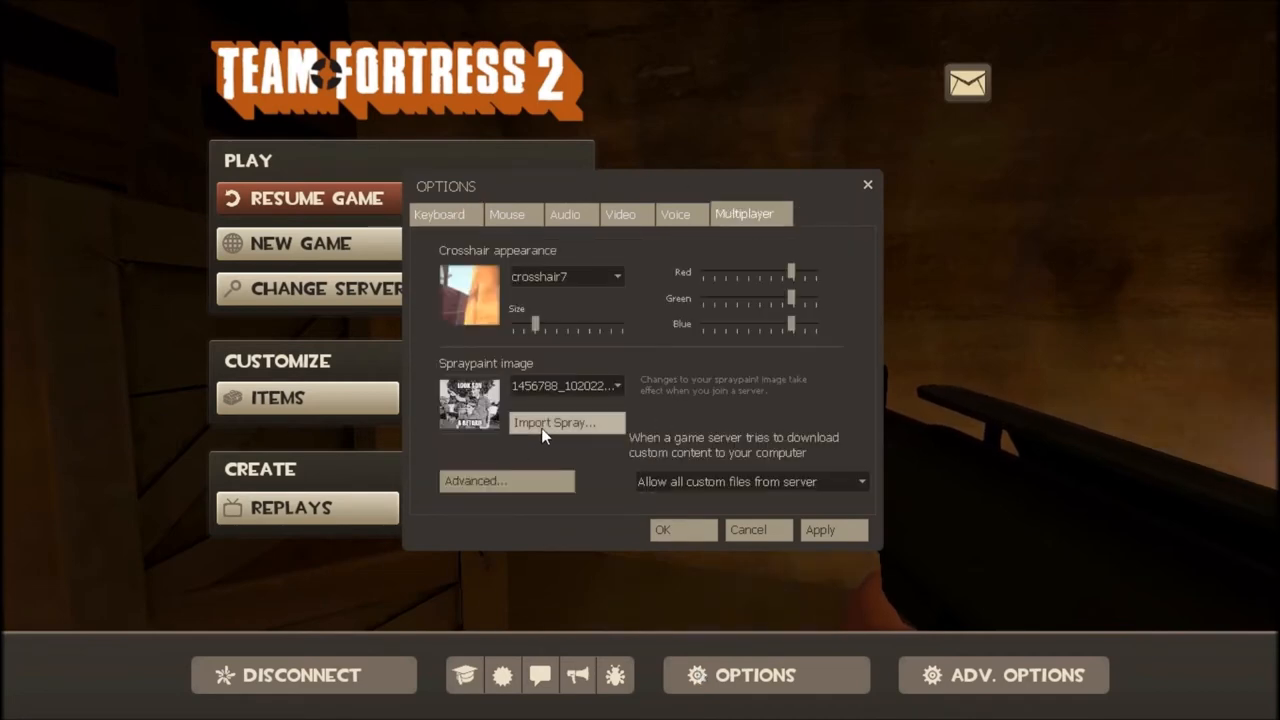
pyautogui.click(564, 422)
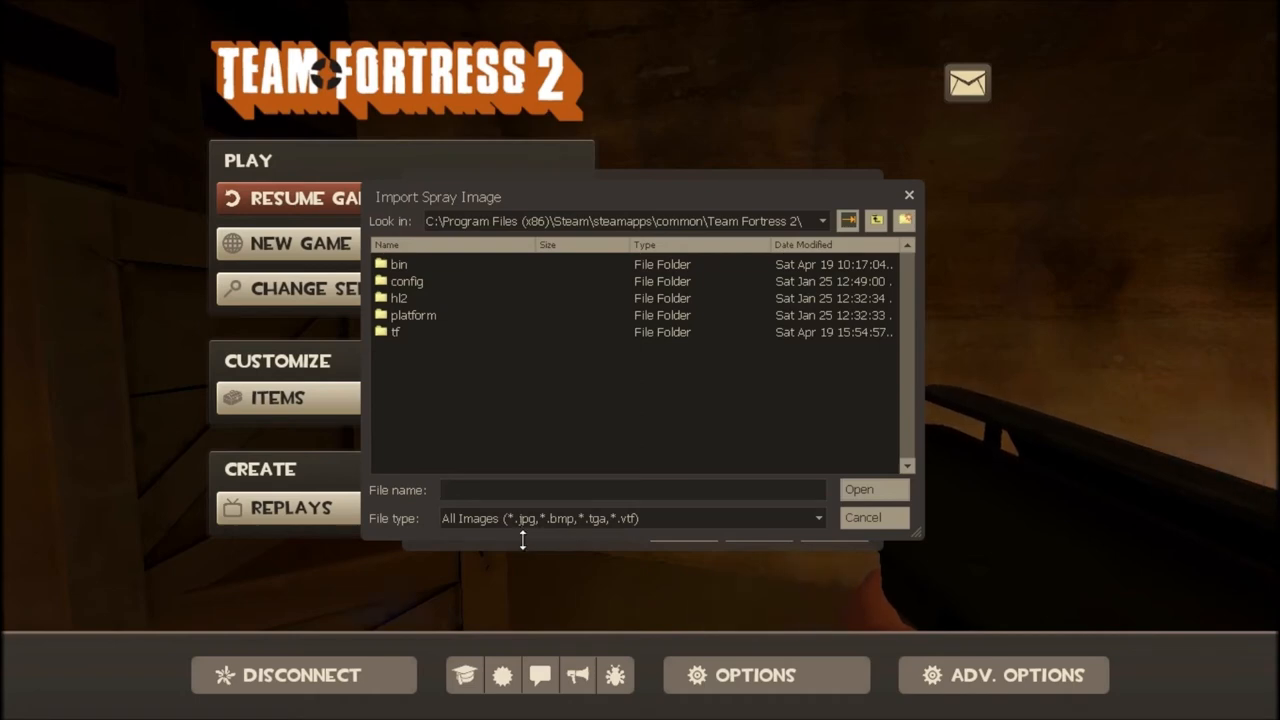
pyautogui.click(630, 488)
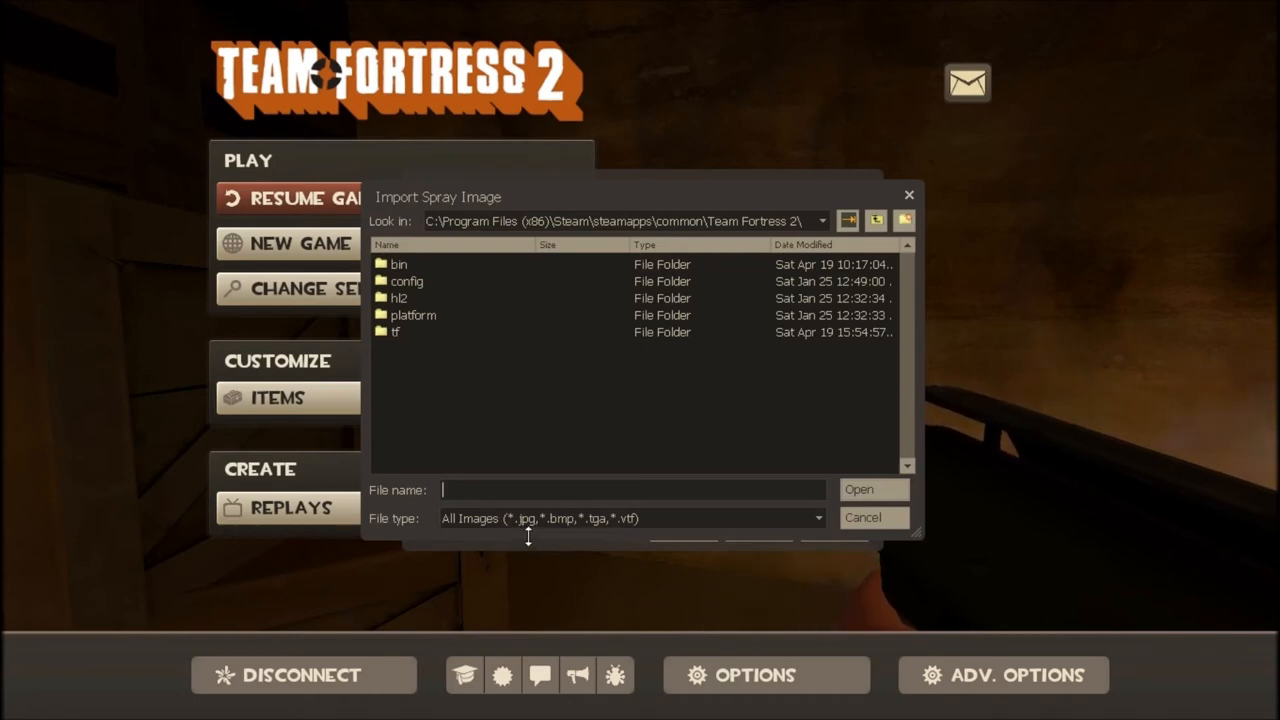
pyautogui.moveTo(584, 542)
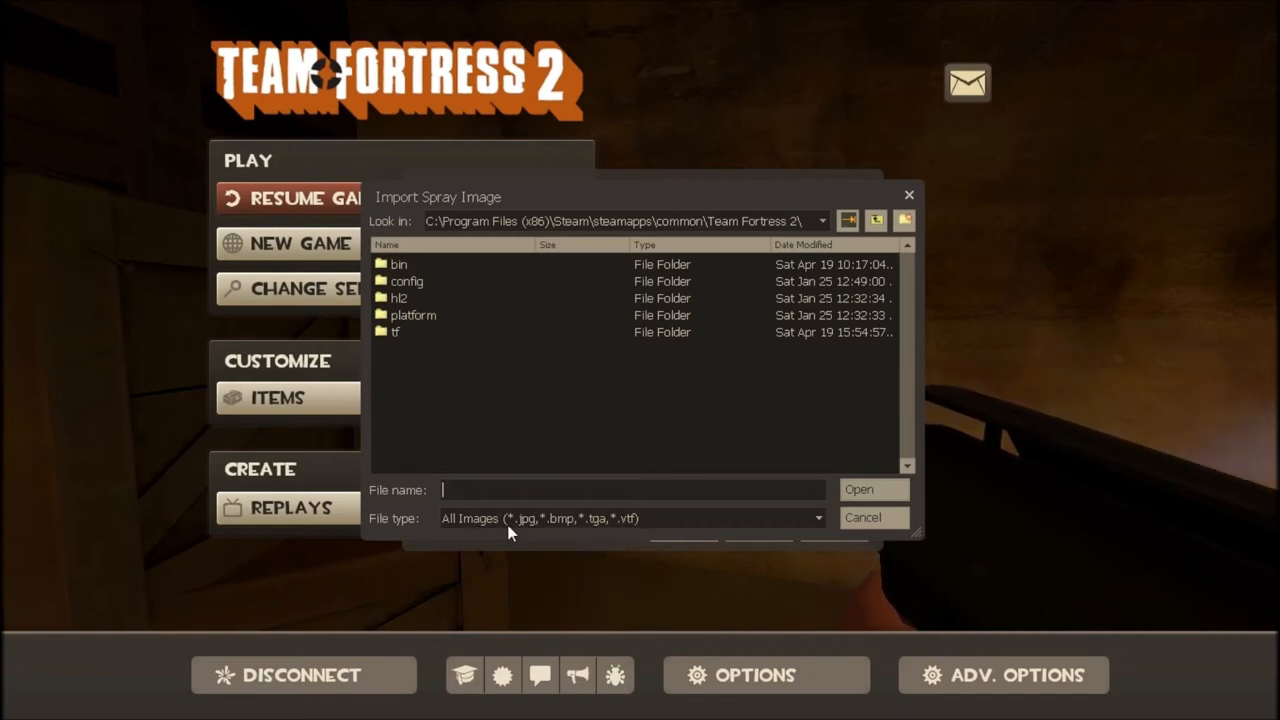
pyautogui.click(816, 518)
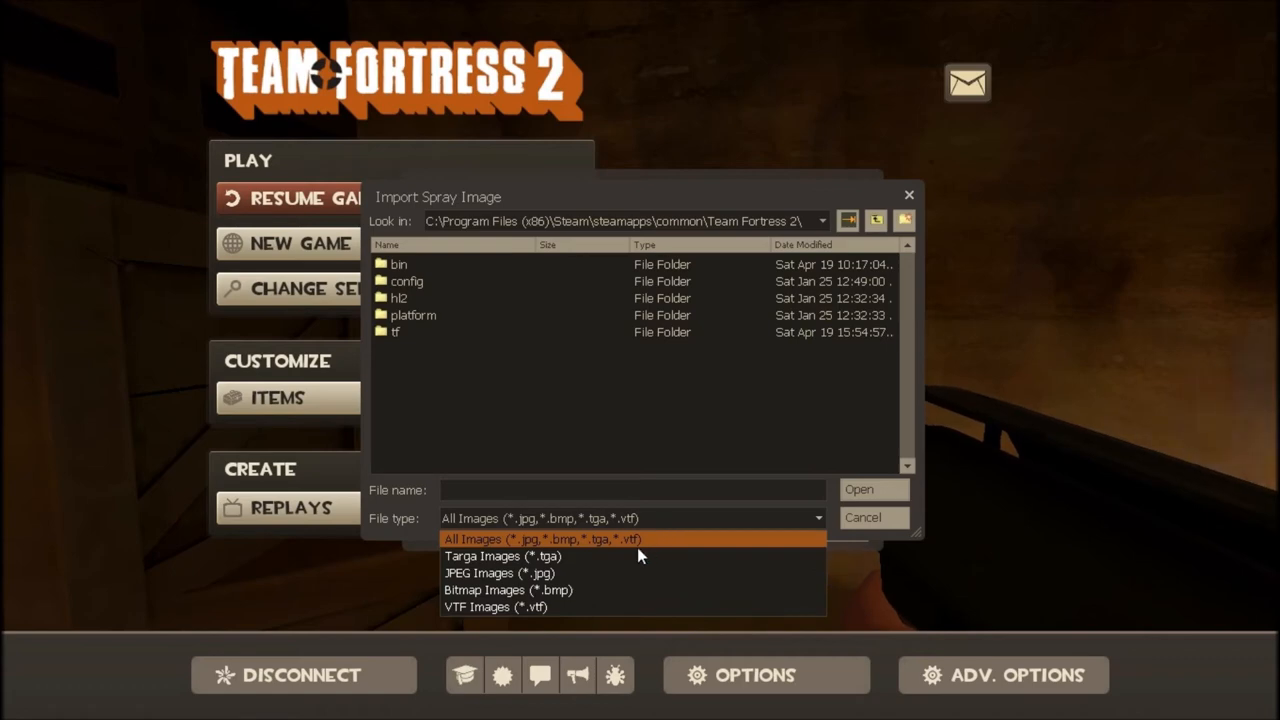
pyautogui.moveTo(632, 572)
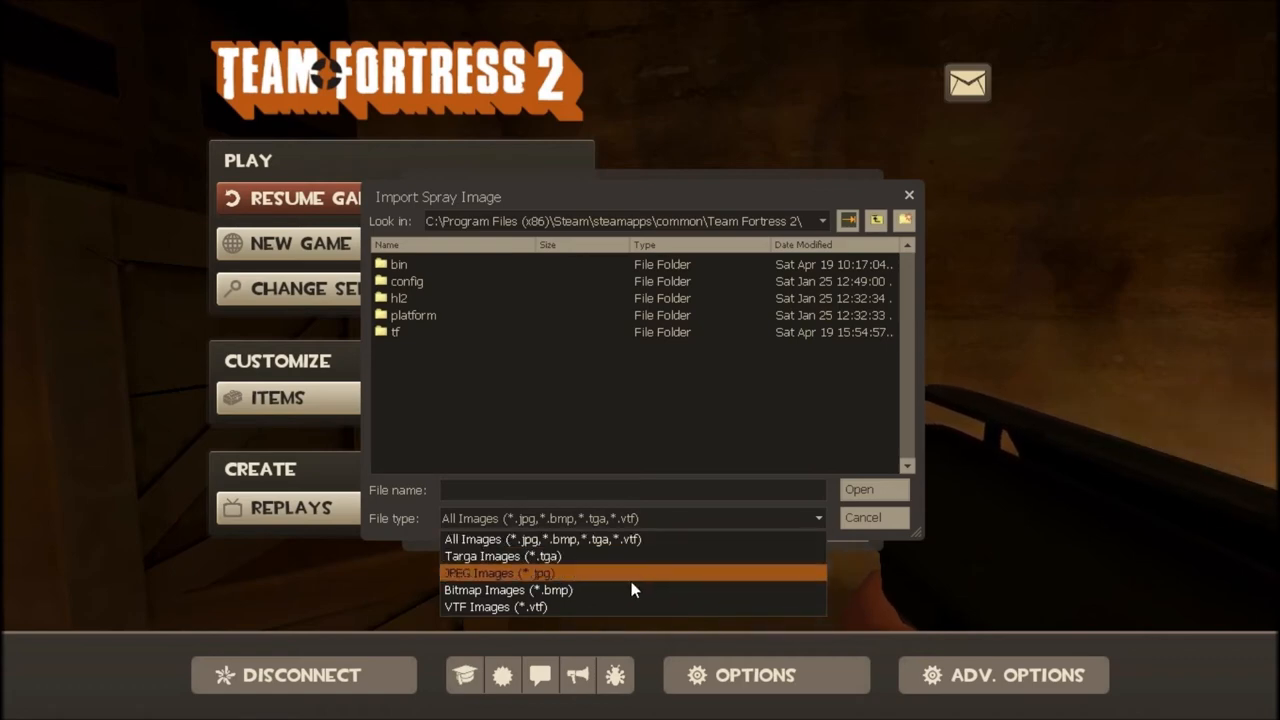
pyautogui.moveTo(616, 582)
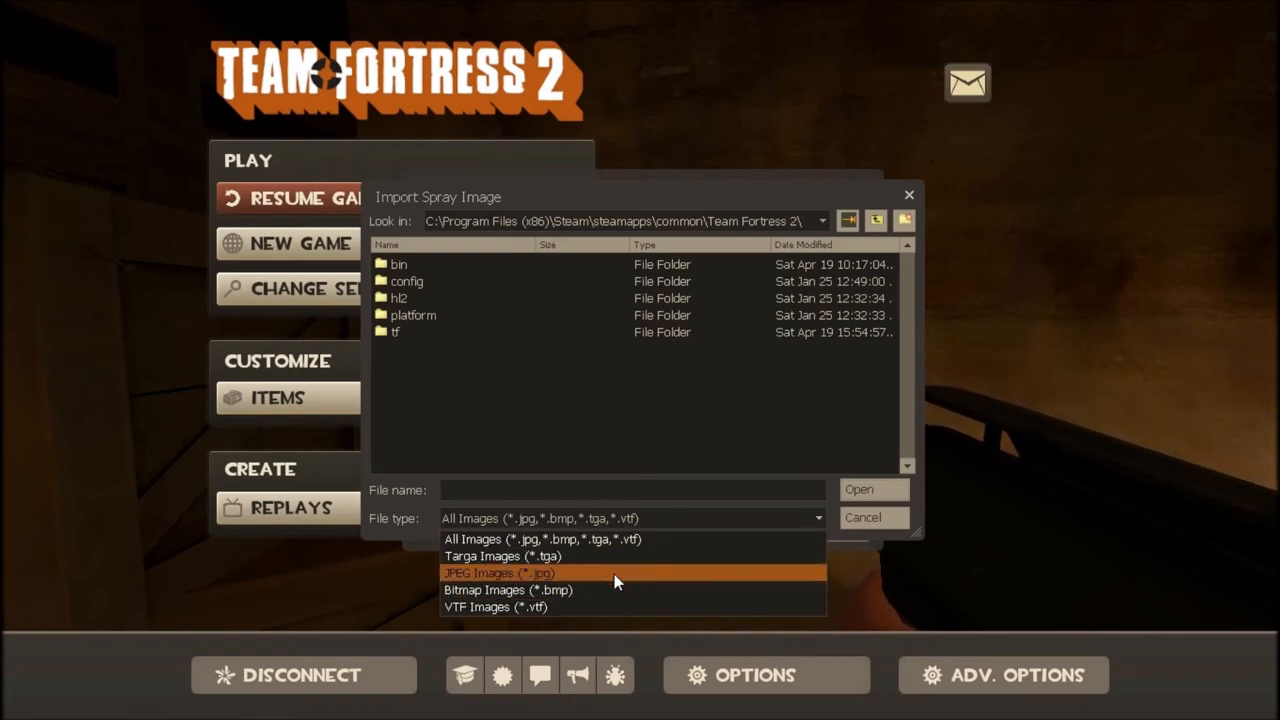
pyautogui.moveTo(590, 590)
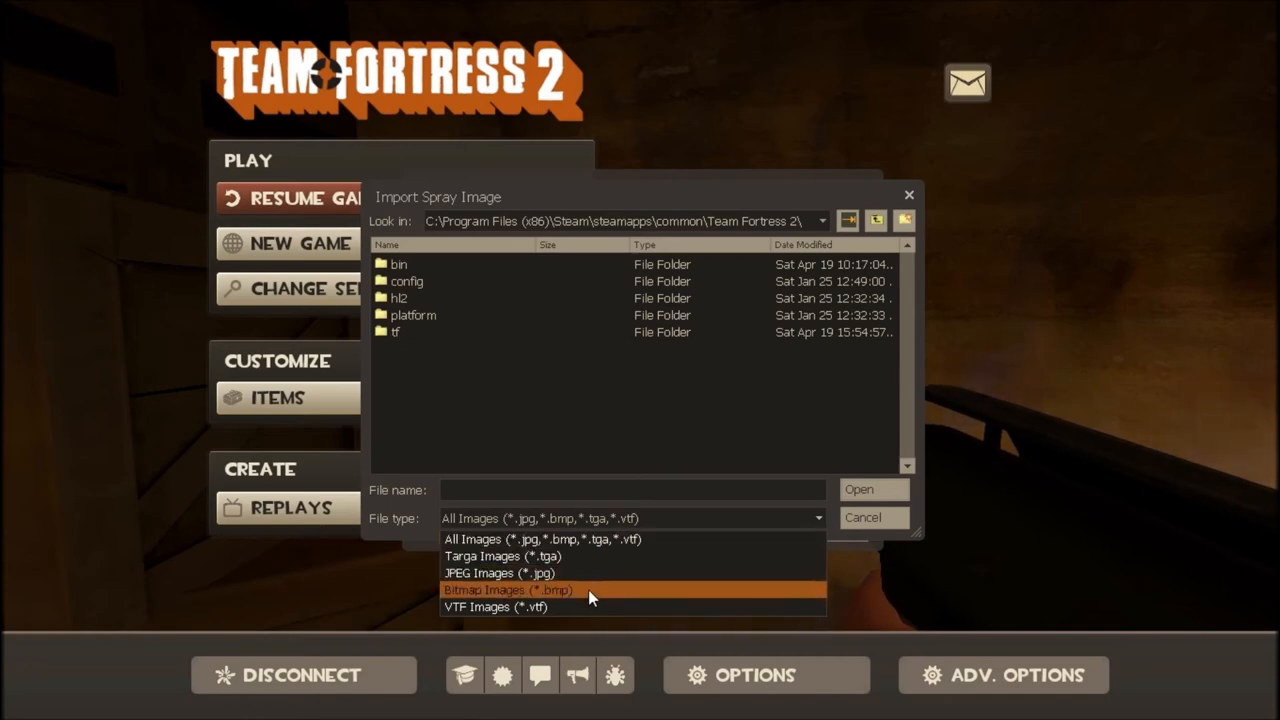
pyautogui.moveTo(584, 608)
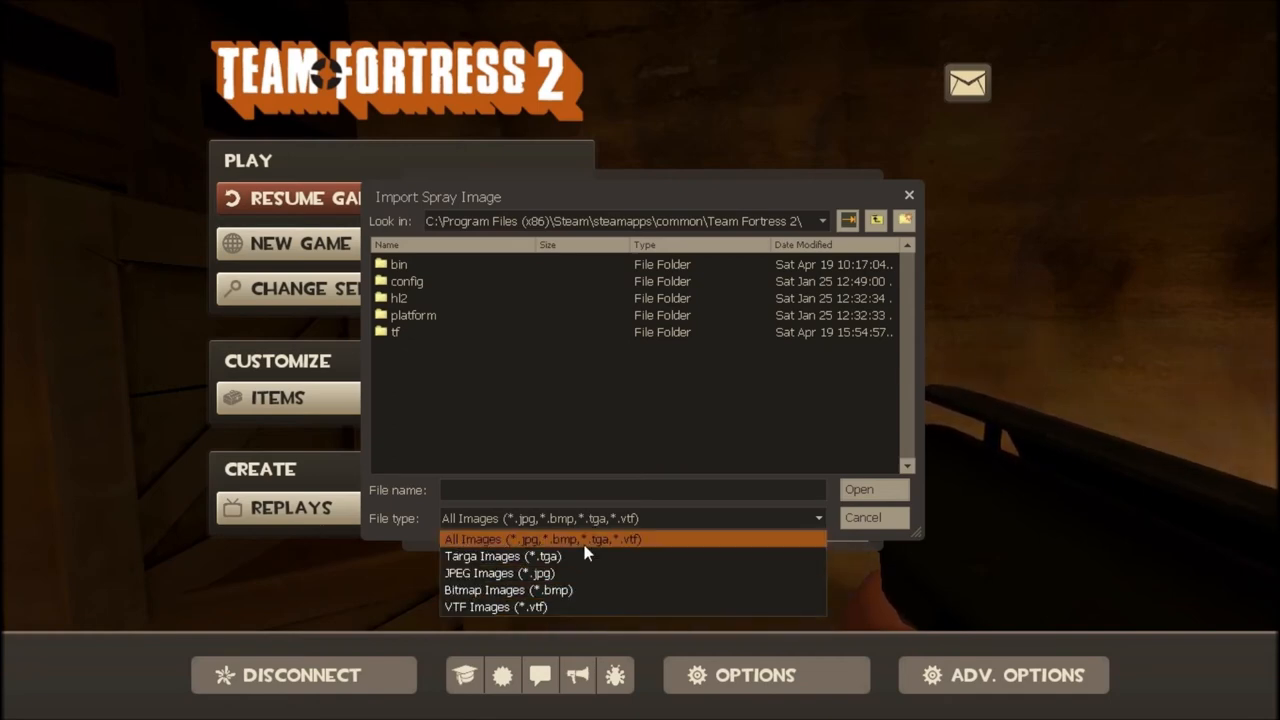
pyautogui.click(540, 540)
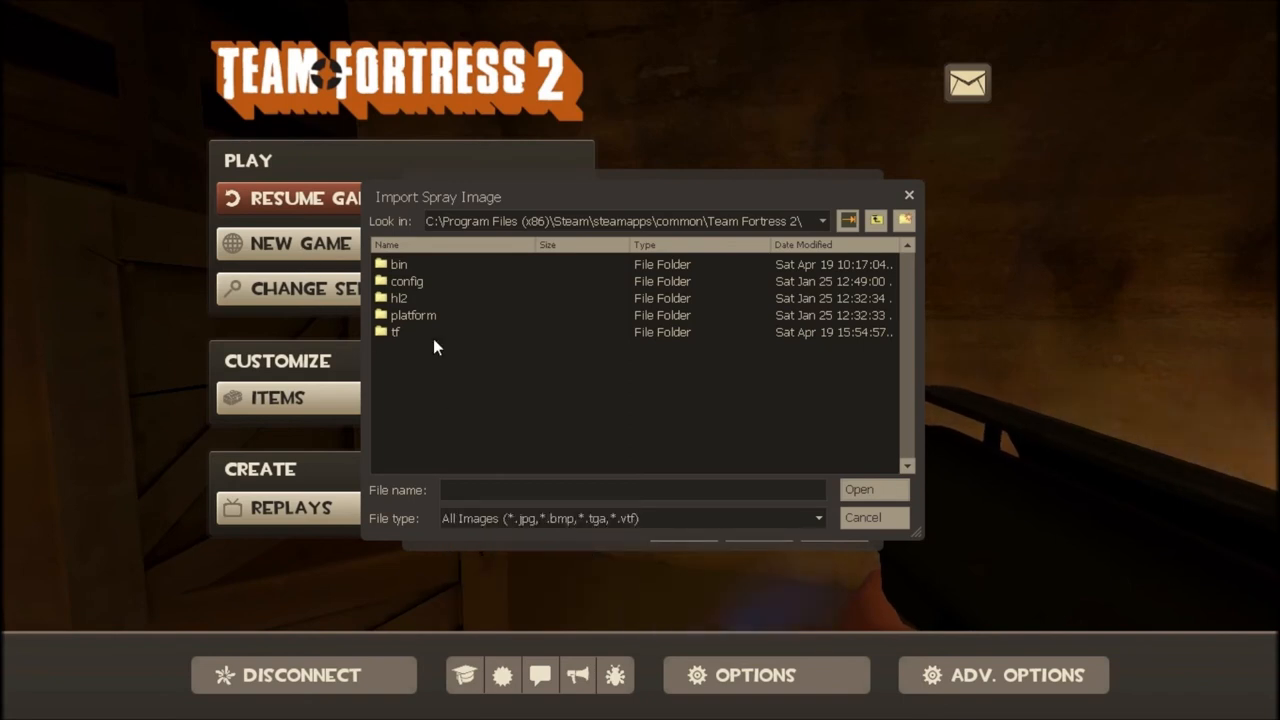